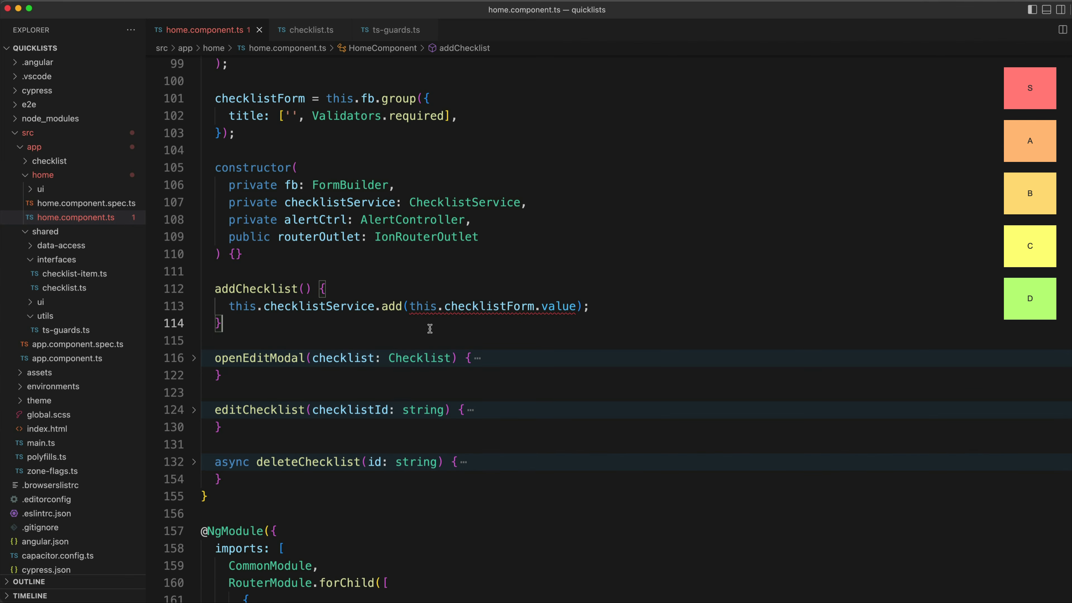
- Review the checklistService.add call and the checklist interface, returning to home.component.ts
left_click(236, 133)
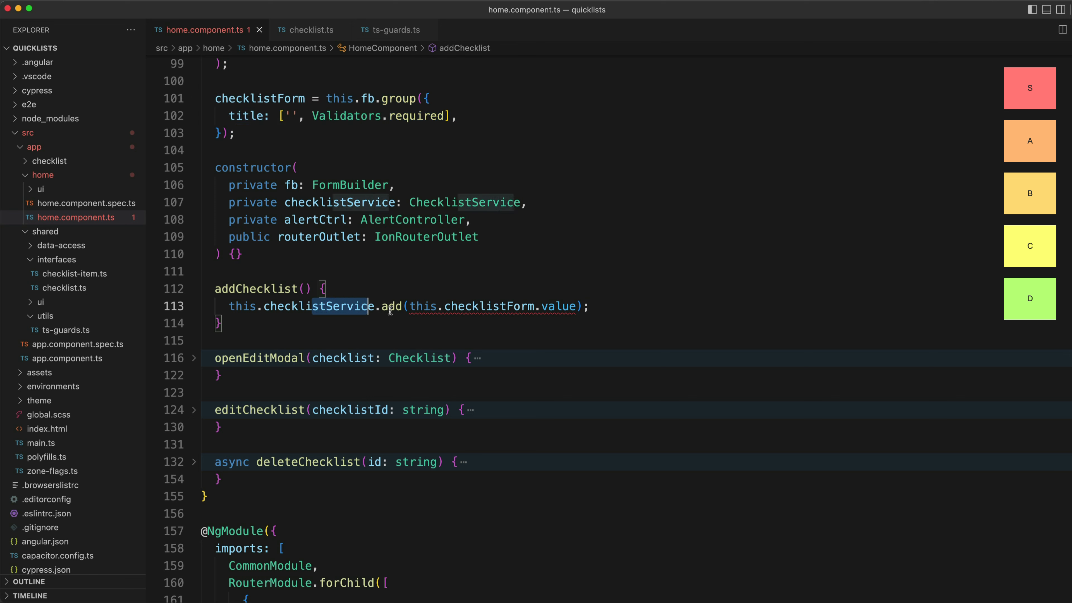
mouse_move(397, 306)
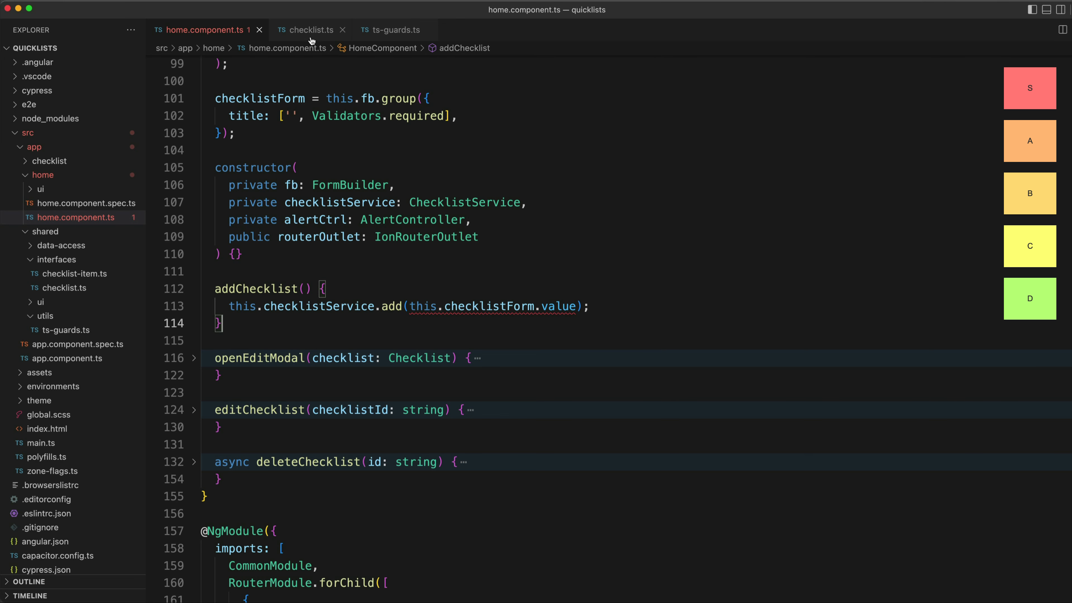
left_click(310, 29)
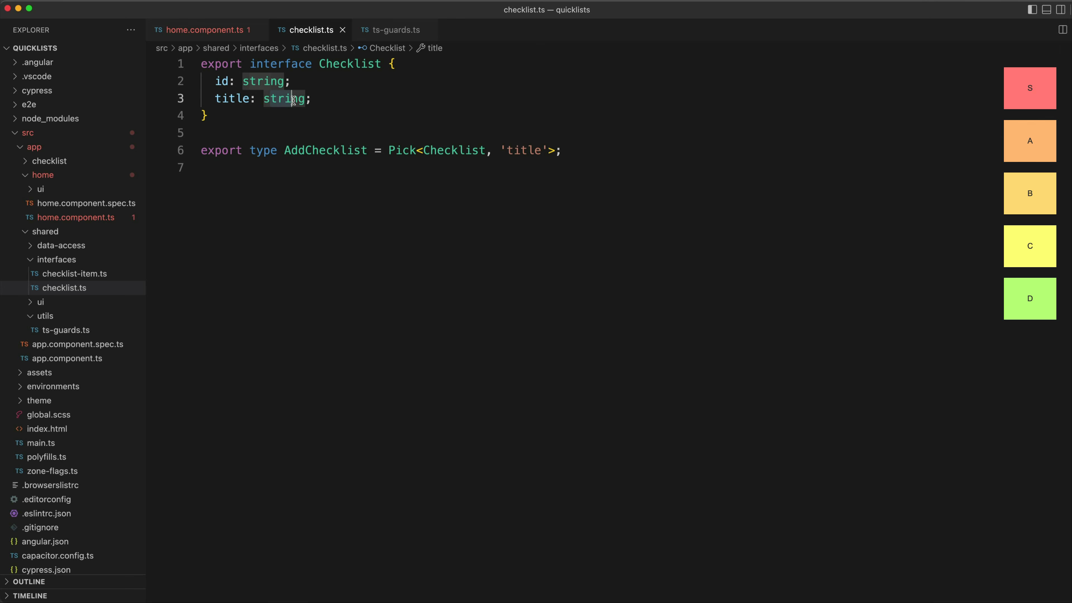
left_click(206, 29)
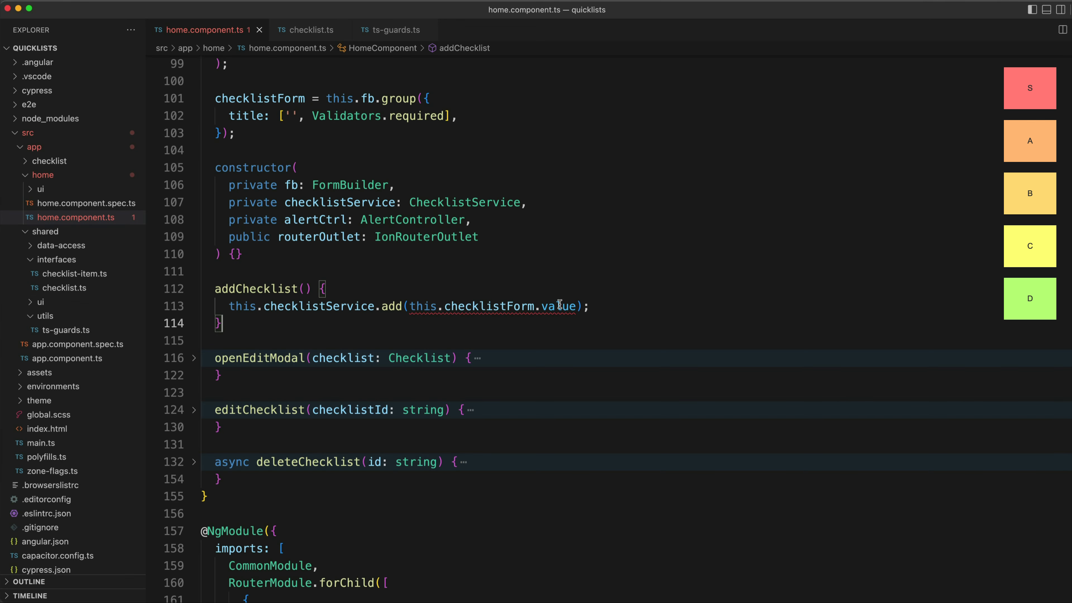
mouse_move(560, 305)
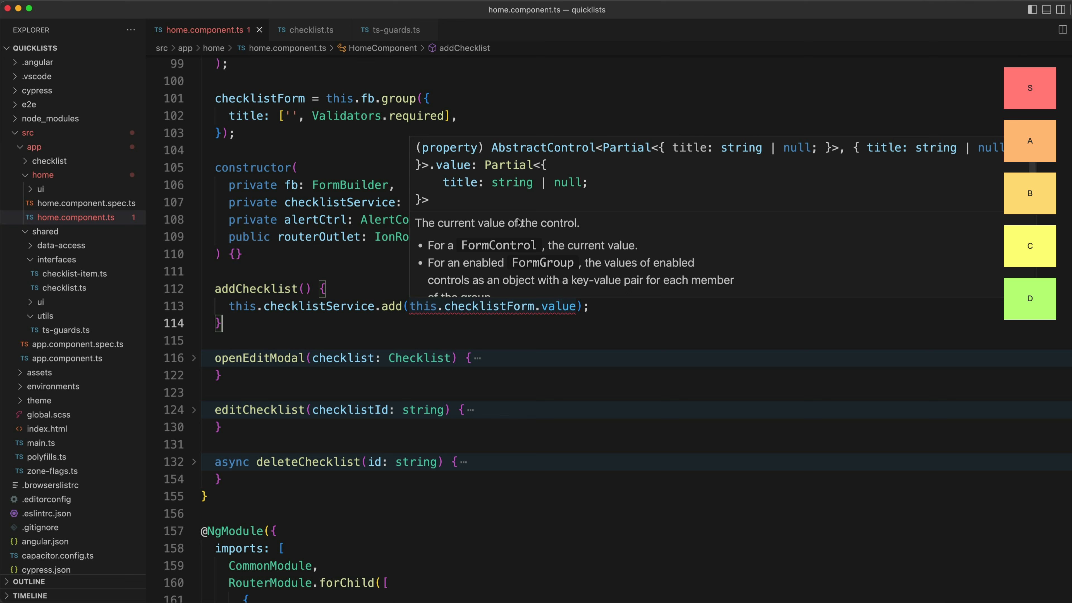
mouse_move(533, 189)
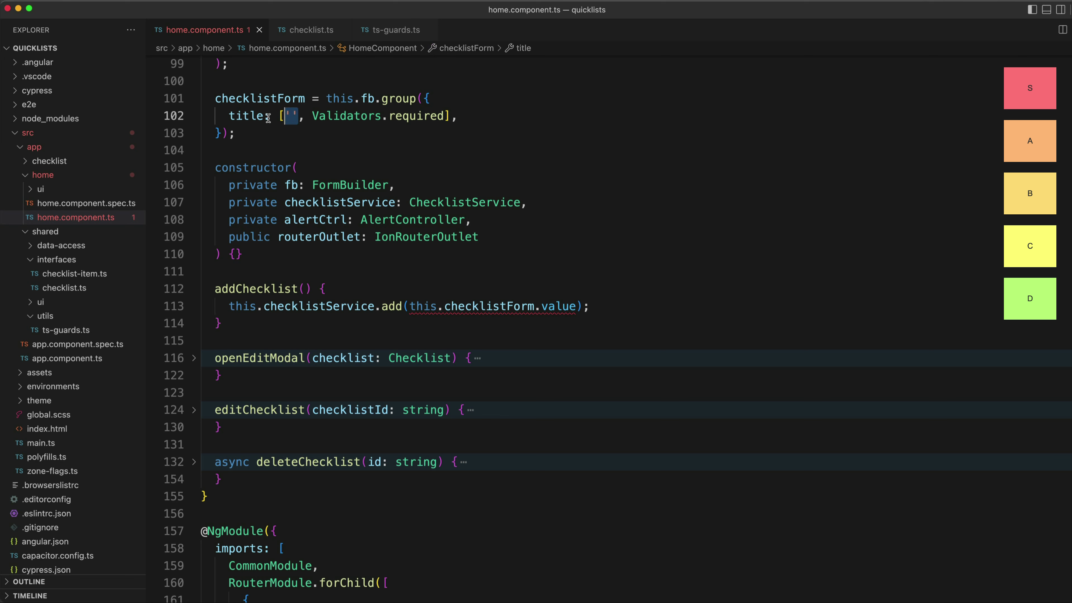
mouse_move(246, 116)
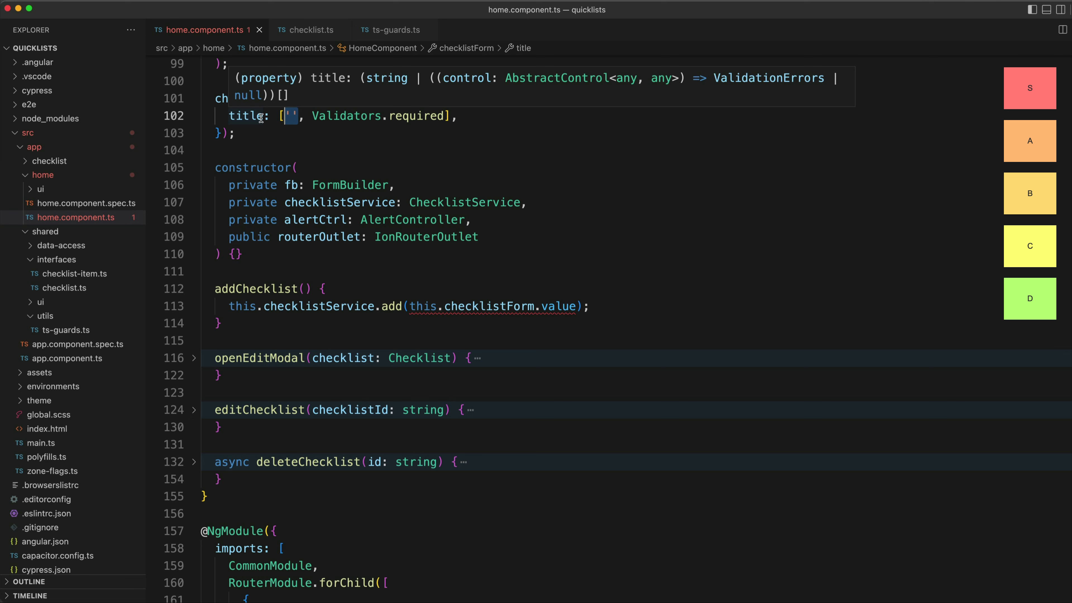
- Cast this.checklistForm.value as AddChecklist inside the add() call
left_click(405, 323)
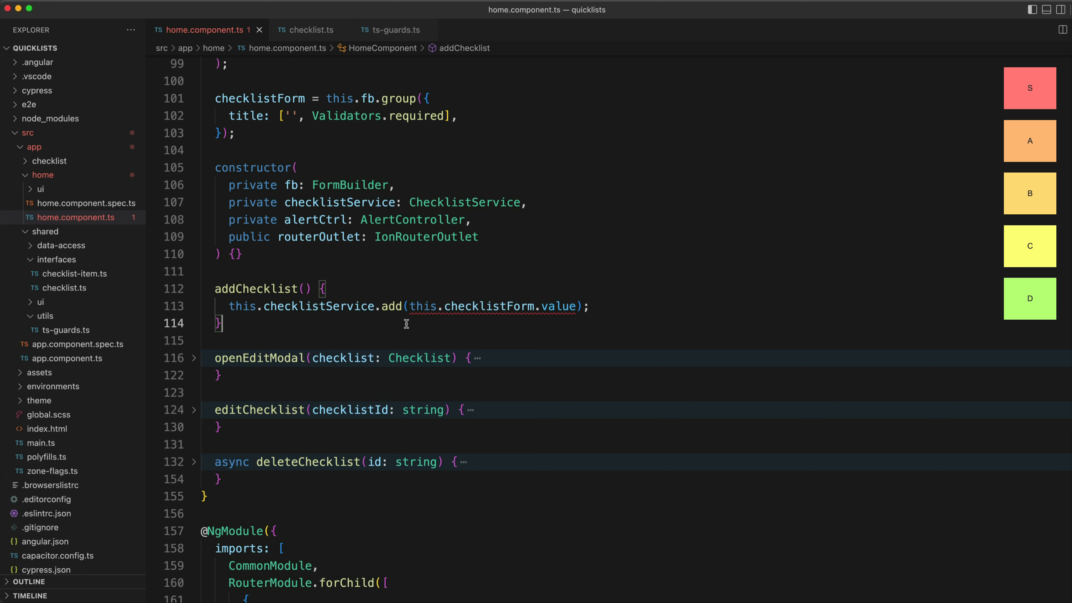
type("as AddChecklist")
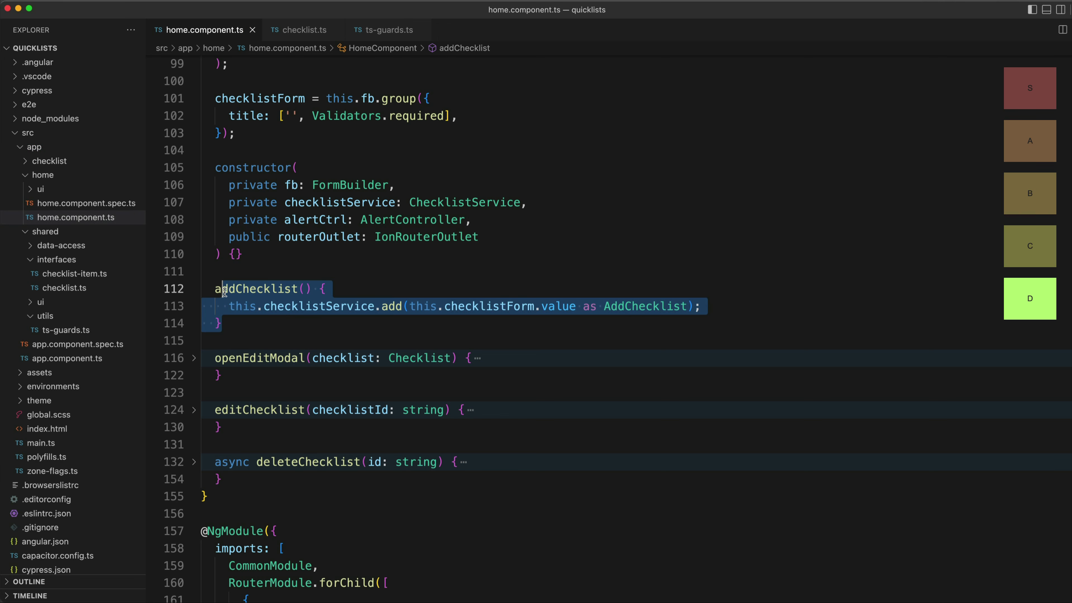
mouse_move(561, 307)
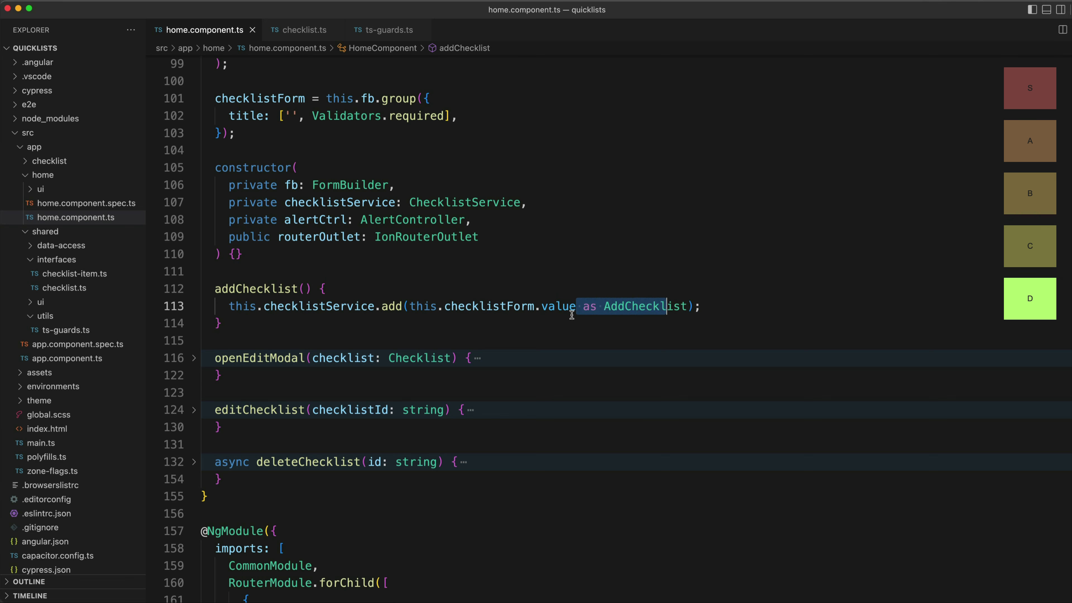
mouse_move(578, 309)
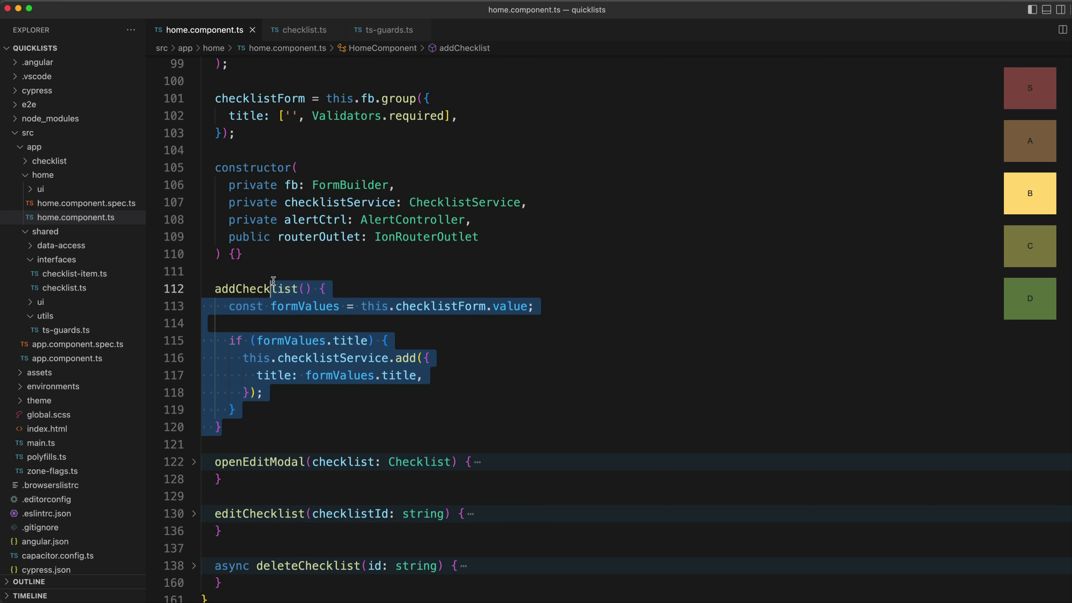
- Store the form value in formValues and add { title: formValues.title } only when a title exists
left_click(353, 409)
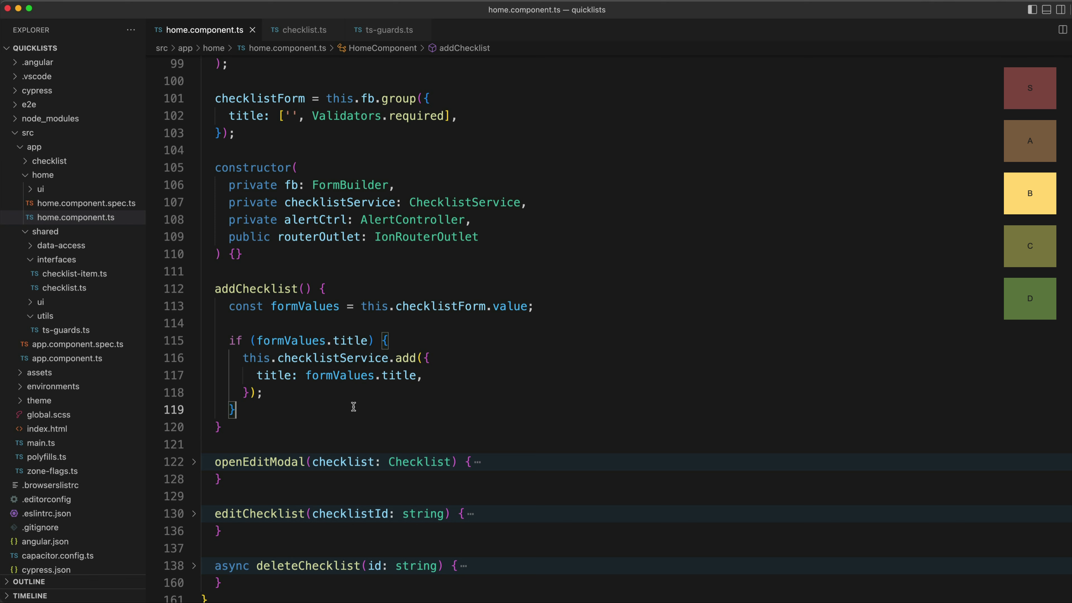
mouse_move(362, 405)
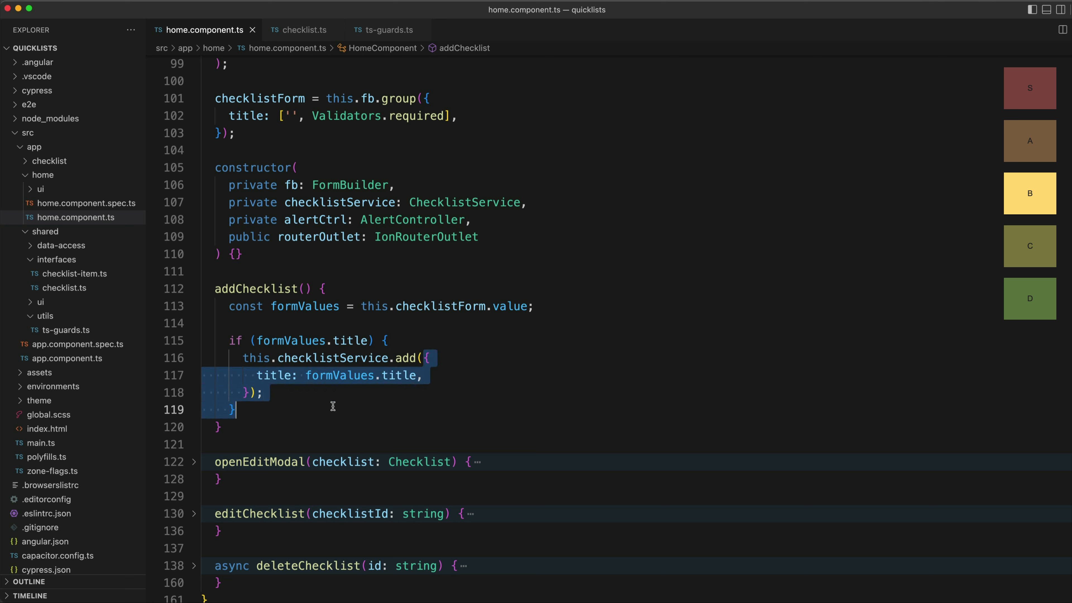
left_click(323, 396)
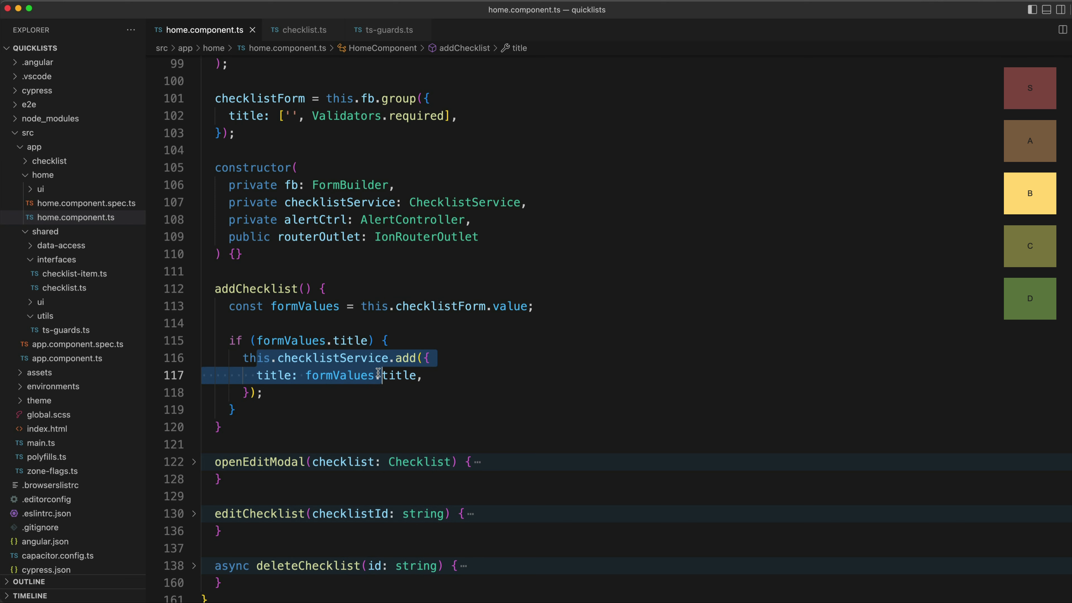
mouse_move(321, 353)
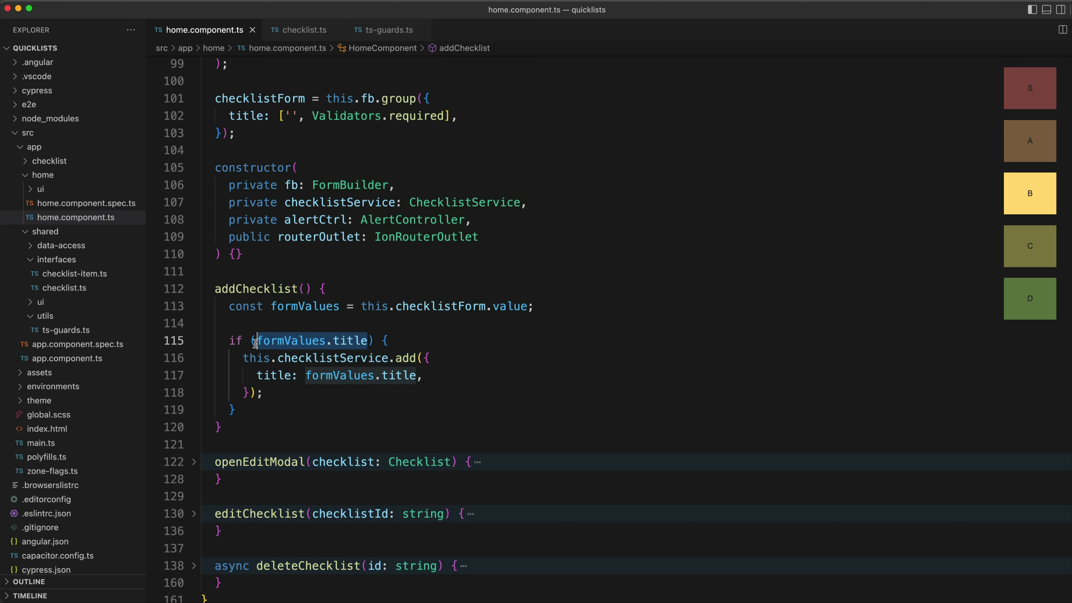
mouse_move(316, 401)
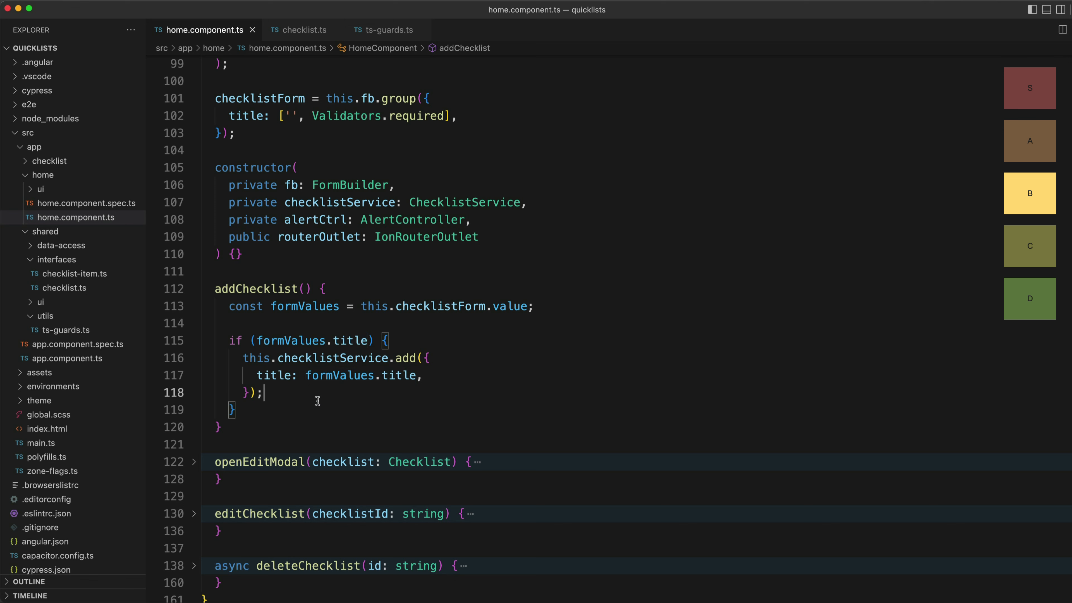
mouse_move(353, 384)
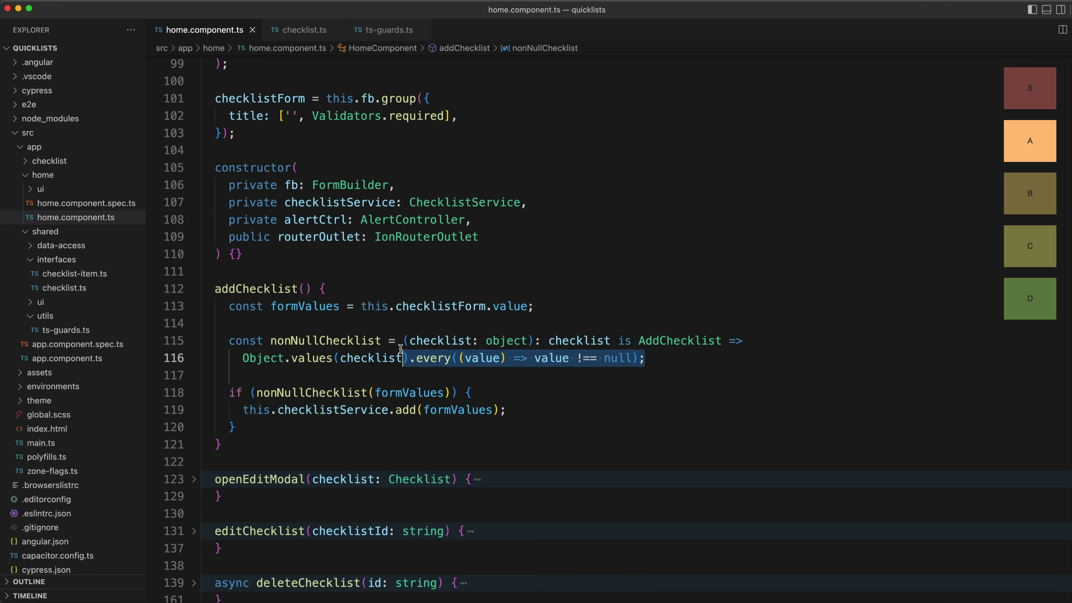
- Define nonNullChecklist with an AddChecklist type predicate and a null-check over the object's values
left_click(646, 358)
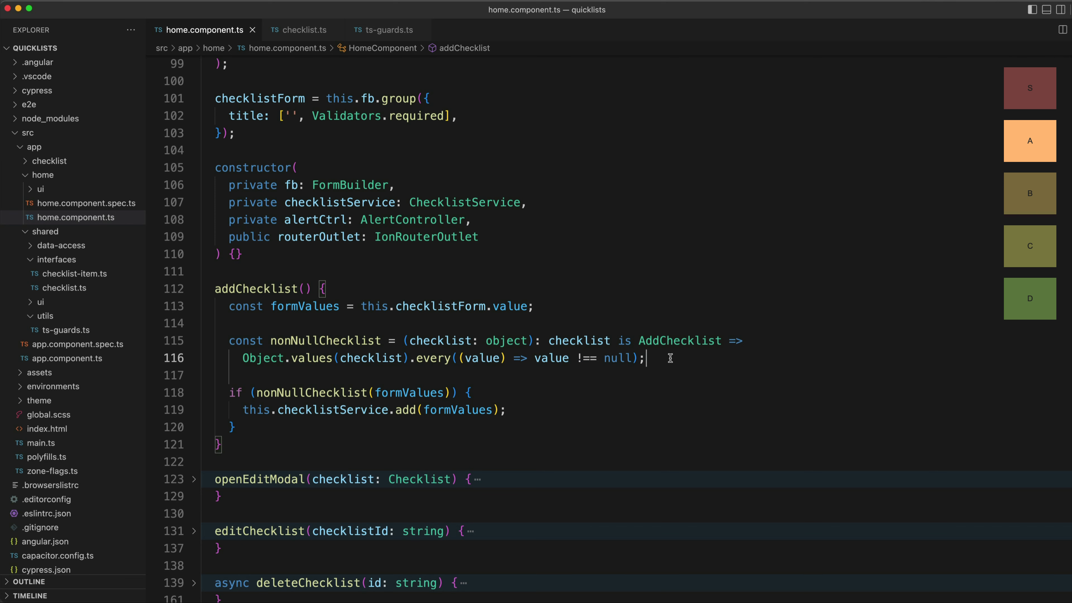
mouse_move(606, 347)
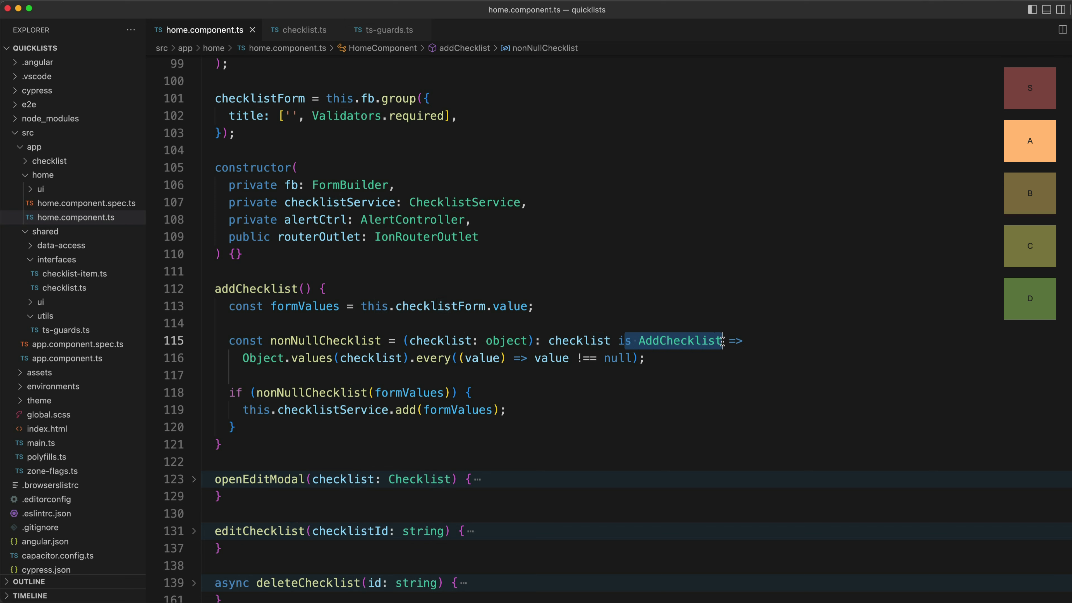
mouse_move(639, 359)
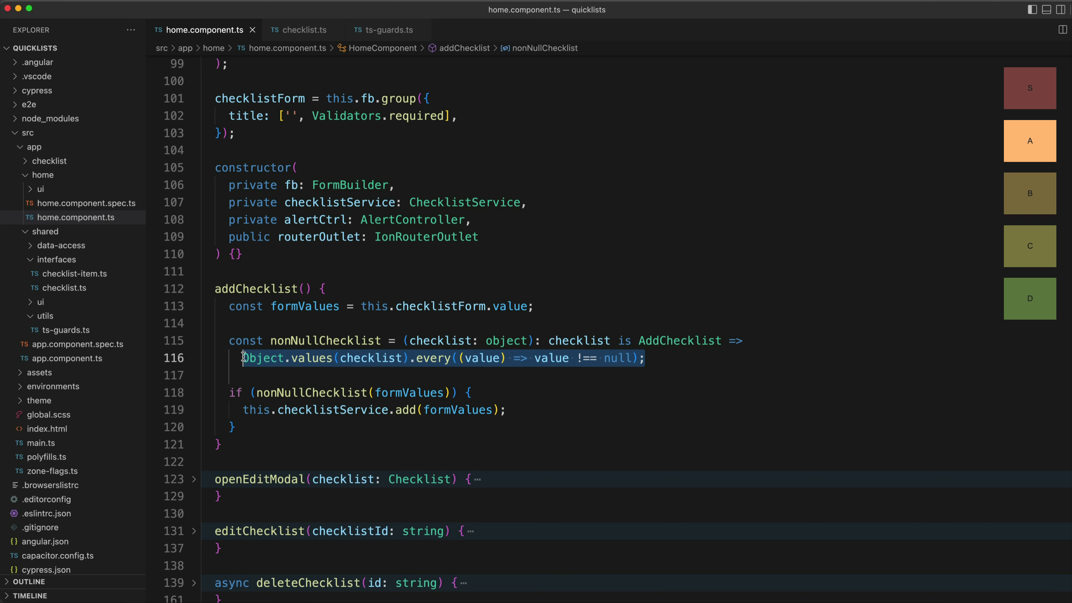
left_click(408, 340)
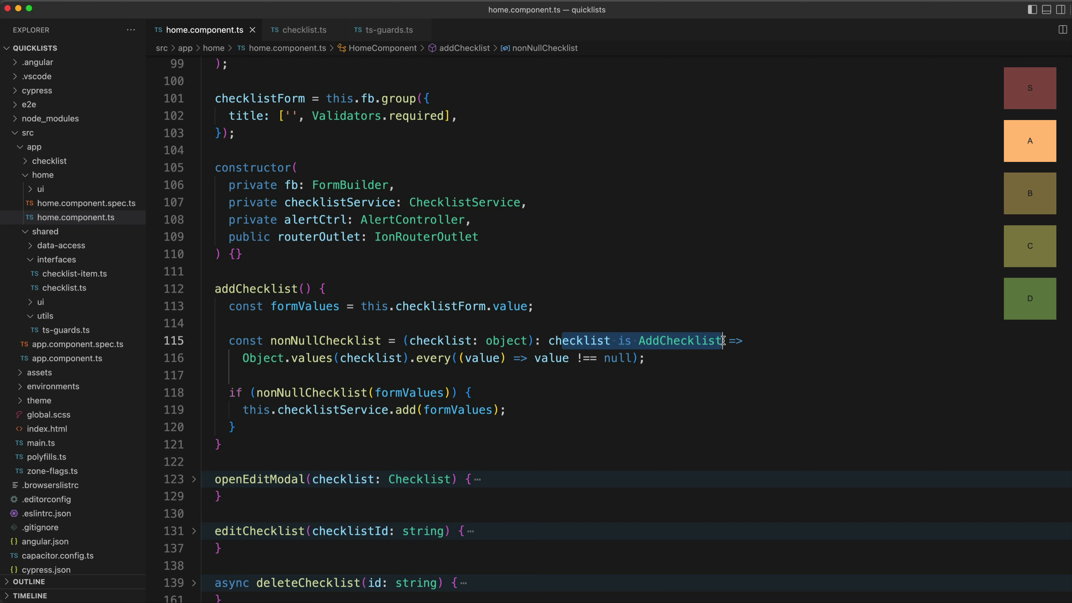
left_click(255, 375)
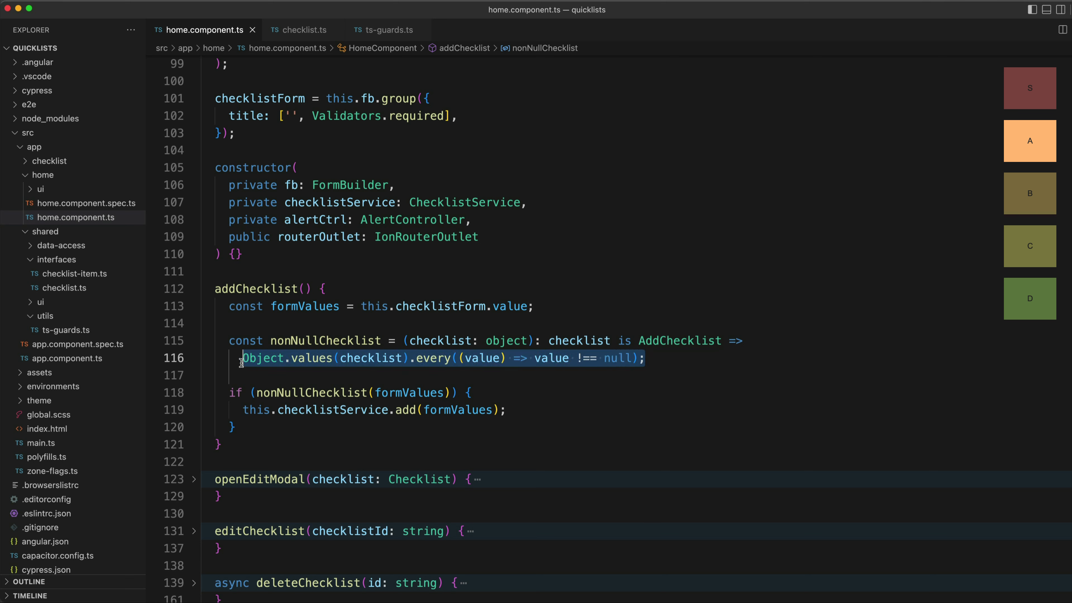
mouse_move(578, 373)
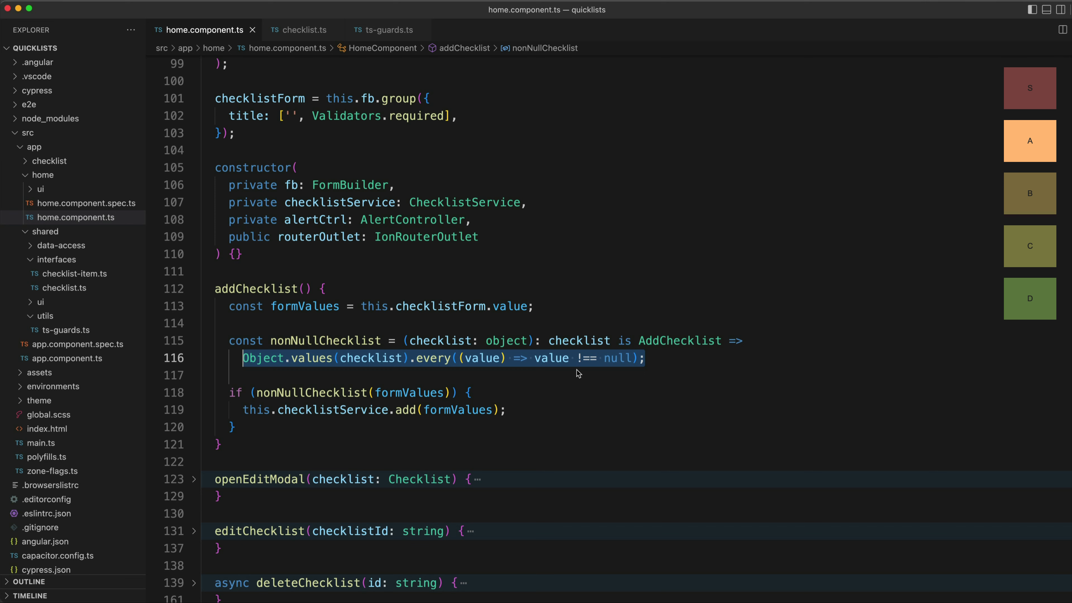
mouse_move(586, 359)
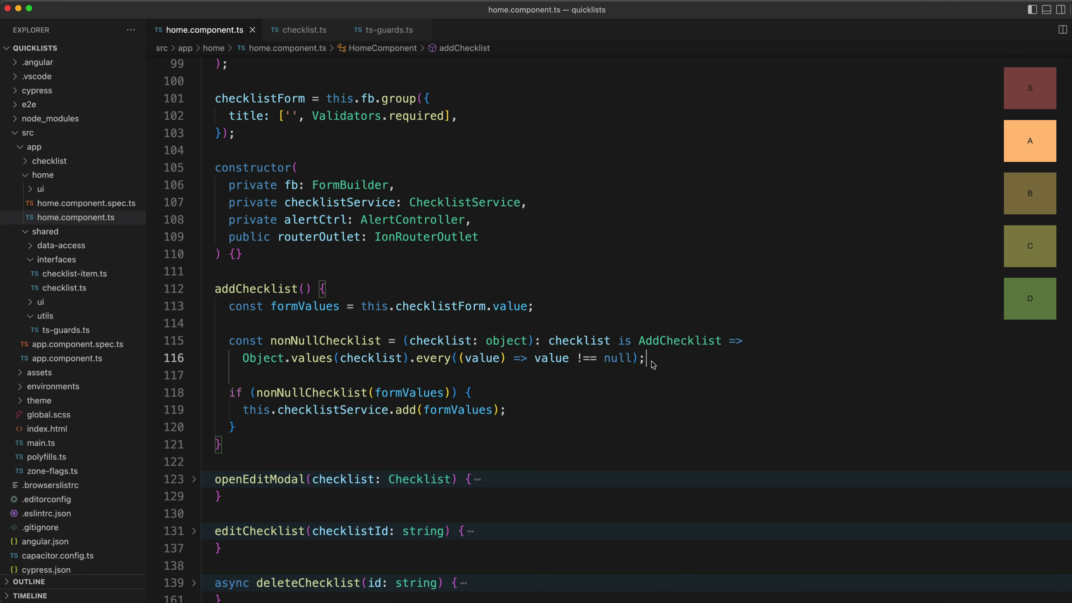
mouse_move(405, 348)
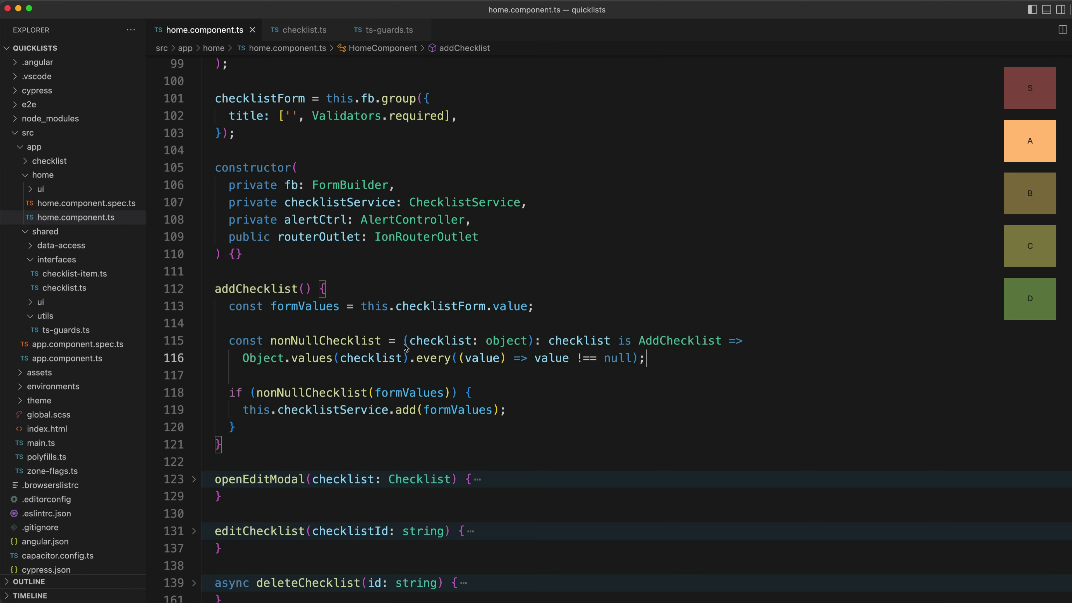
- Wrap the add call in if (nonNullChecklist(formValues)) instead of the title check
left_click(354, 341)
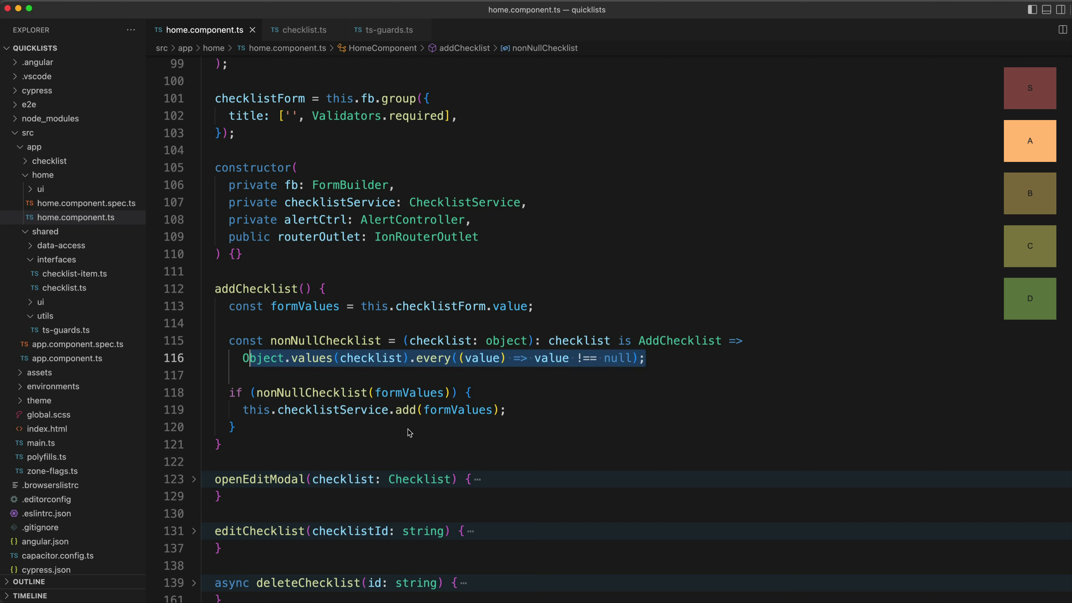
left_click(292, 392)
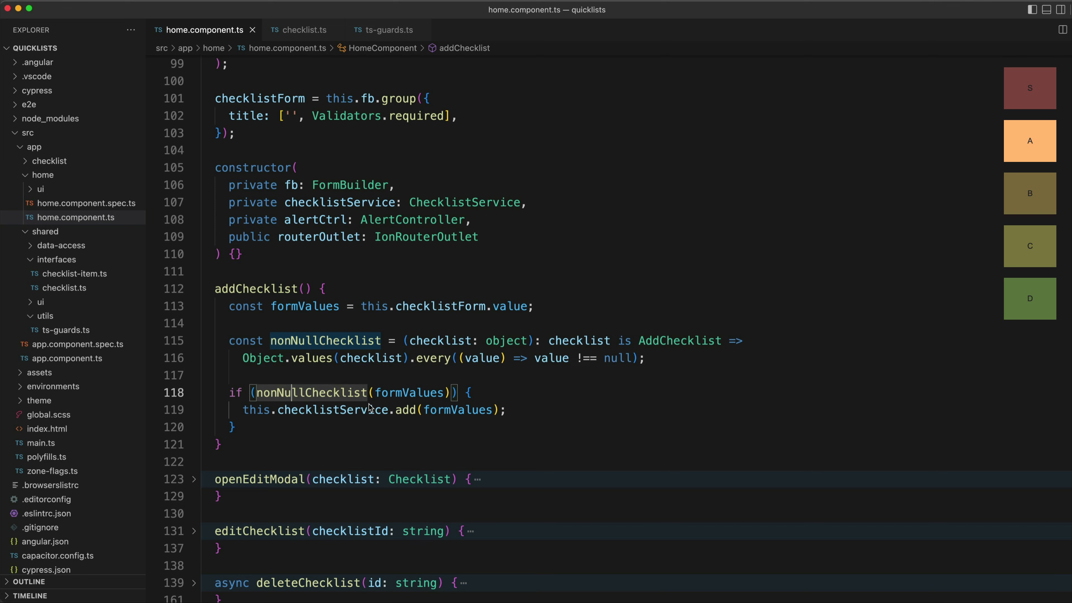
mouse_move(415, 393)
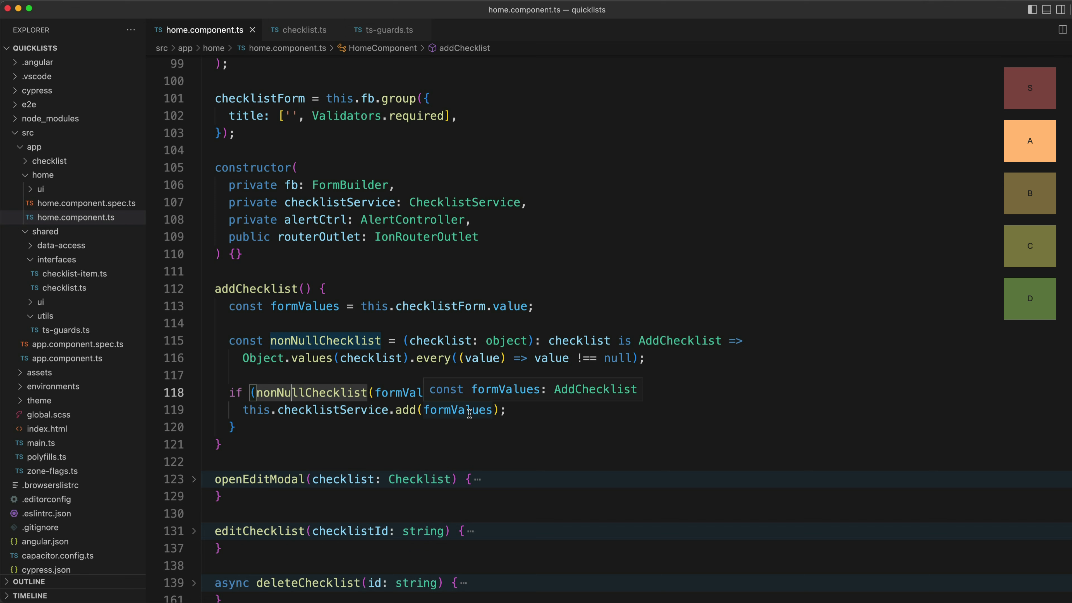
mouse_move(424, 393)
type("co")
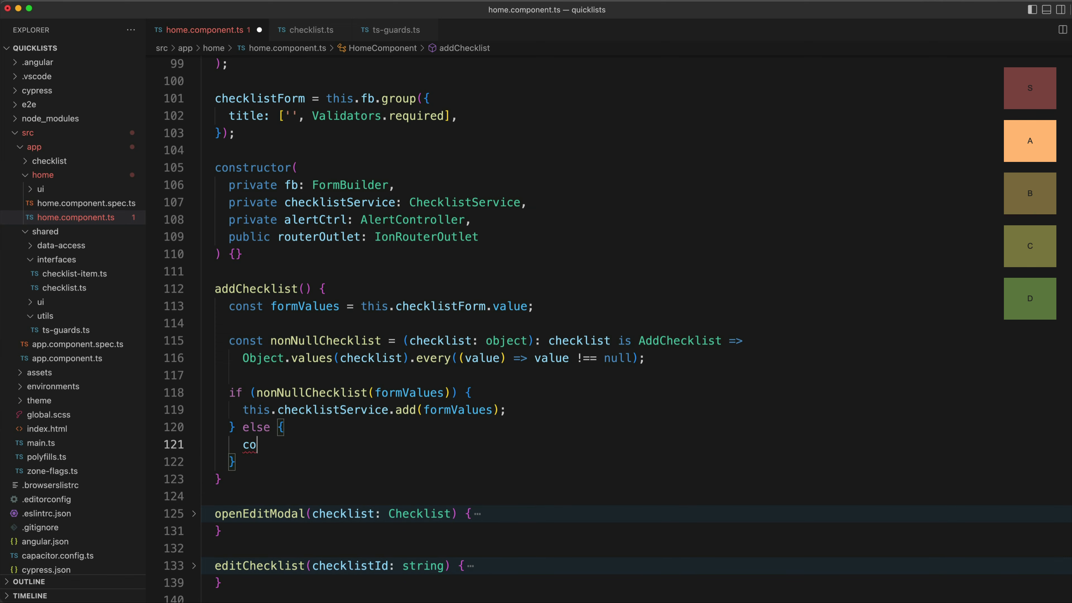
type("nsole.log(formValues);")
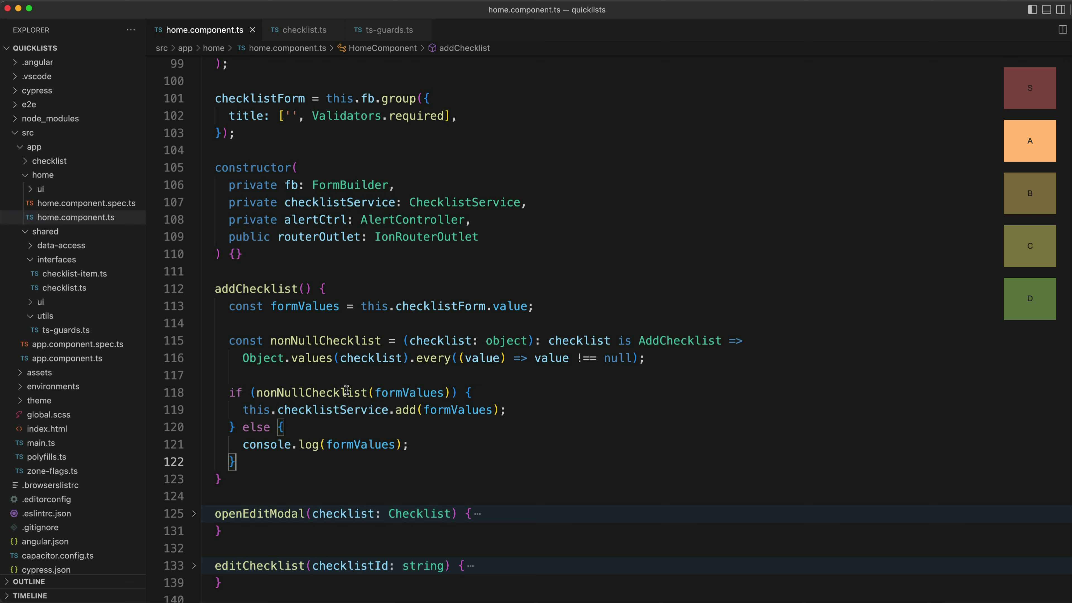
mouse_move(458, 409)
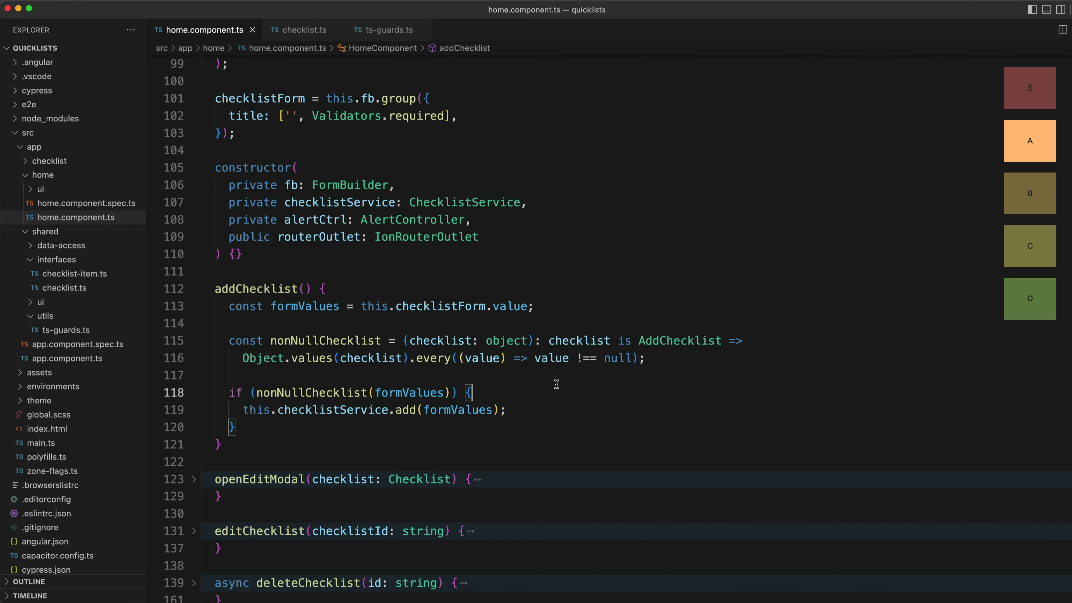
mouse_move(618, 365)
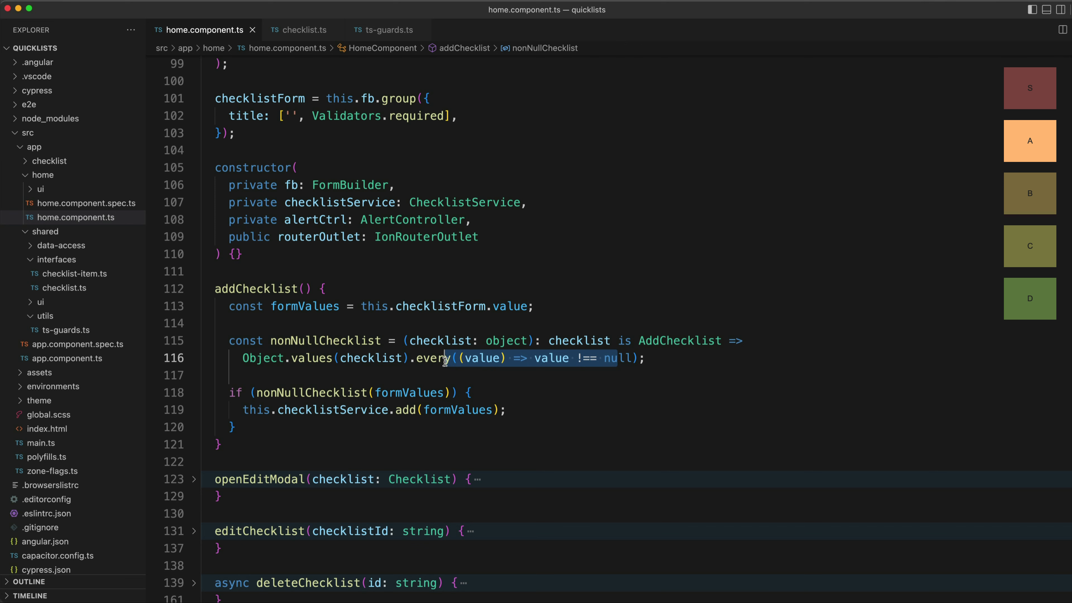
- Guard the add call with nonNullObject<AddChecklist>(formValues) imported from ts-guards, removing nonNullChecklist
left_click(530, 422)
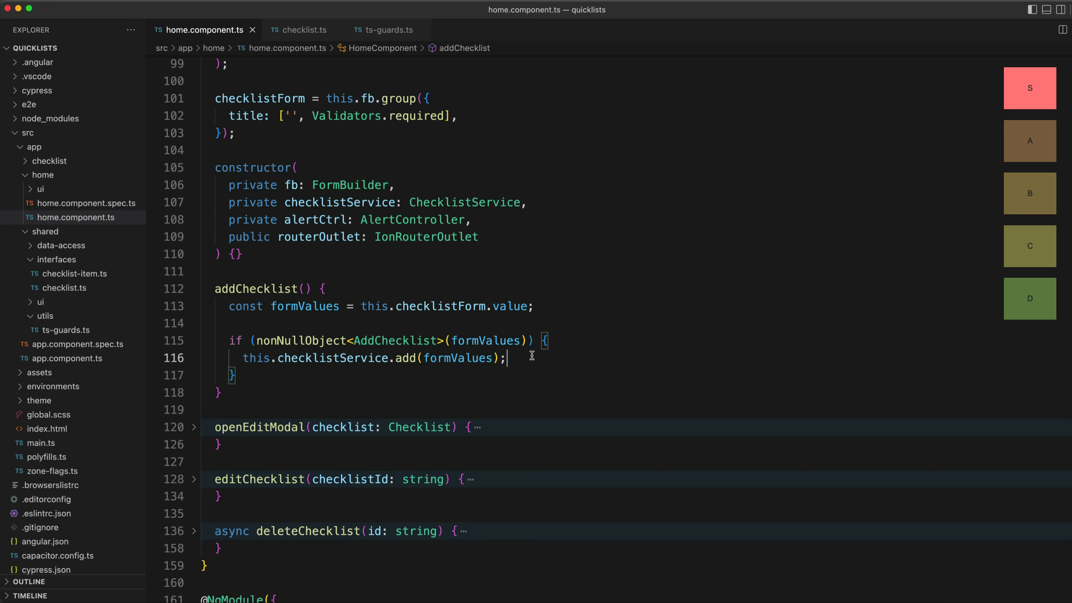
mouse_move(434, 357)
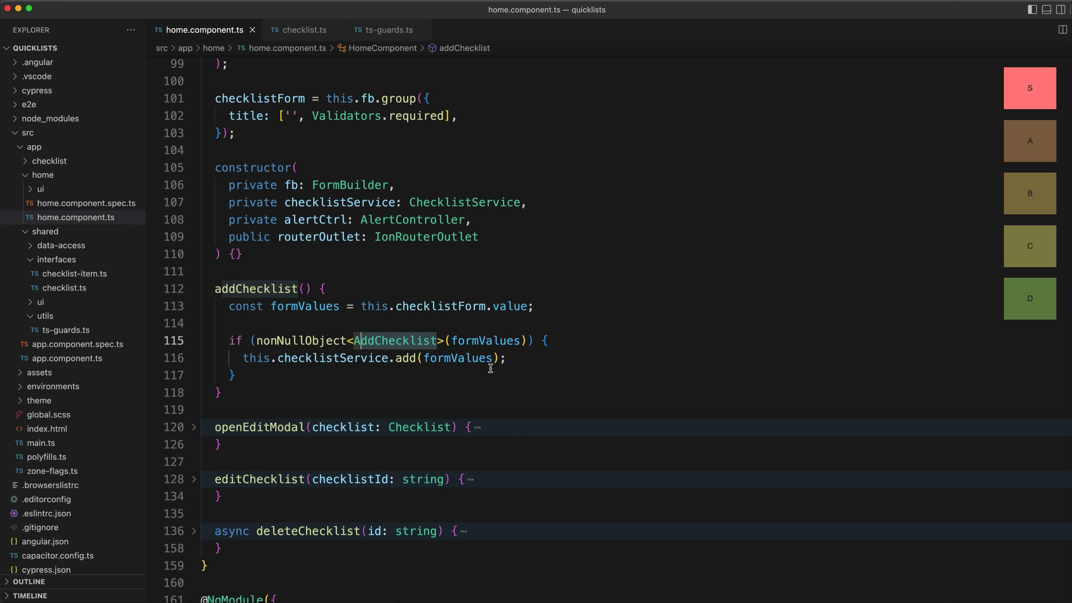
mouse_move(420, 349)
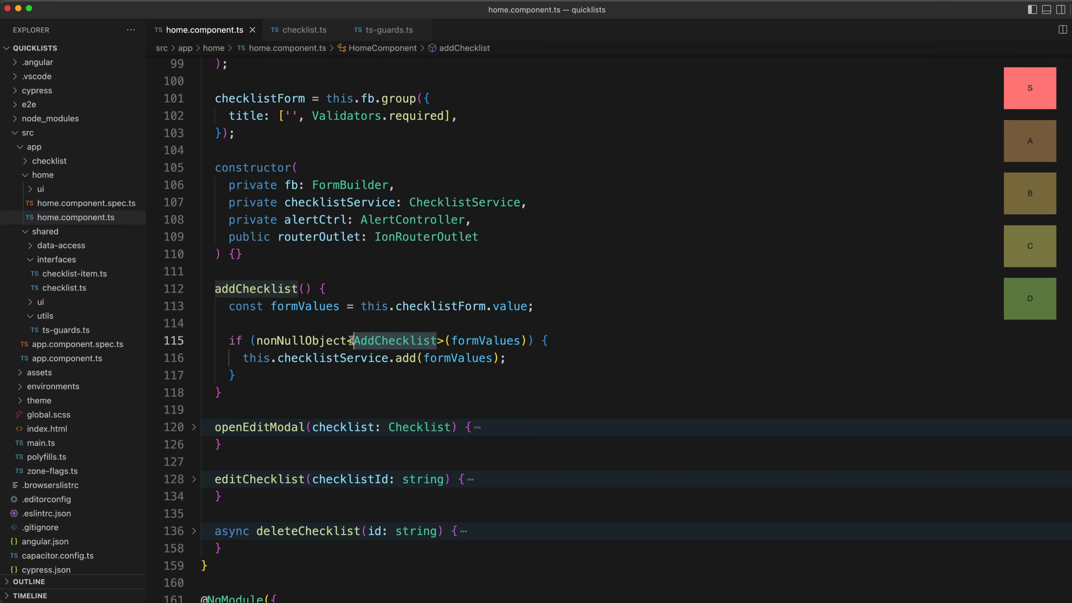
mouse_move(395, 341)
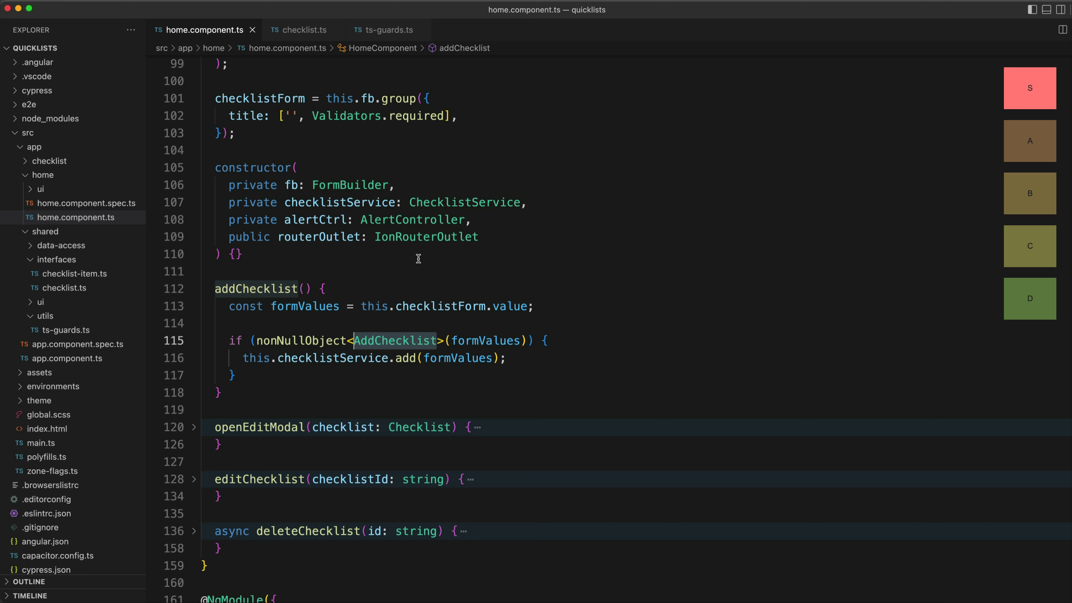
mouse_move(402, 39)
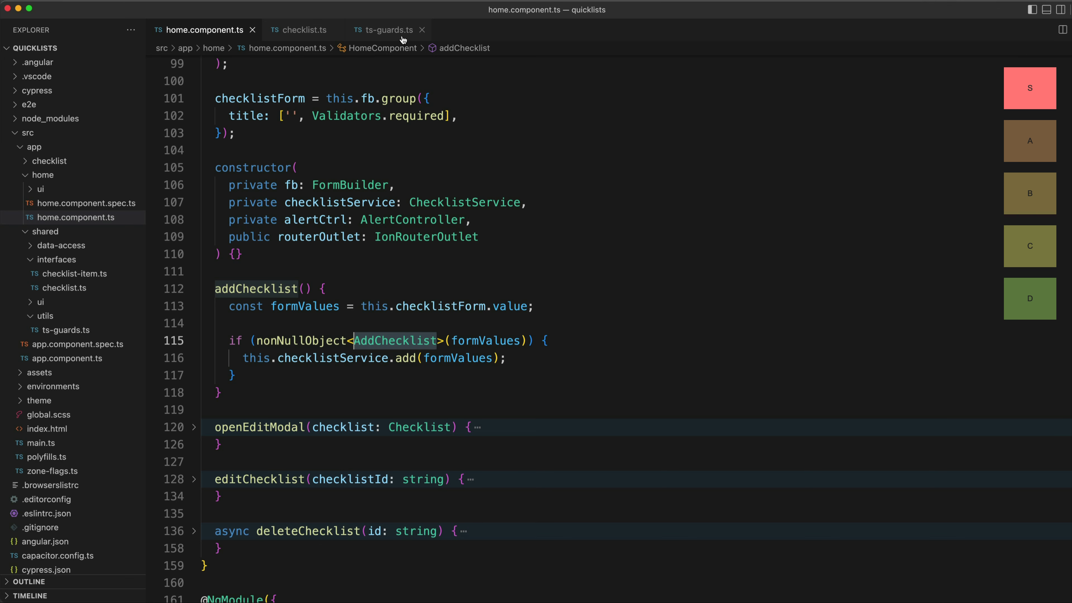
left_click(388, 29)
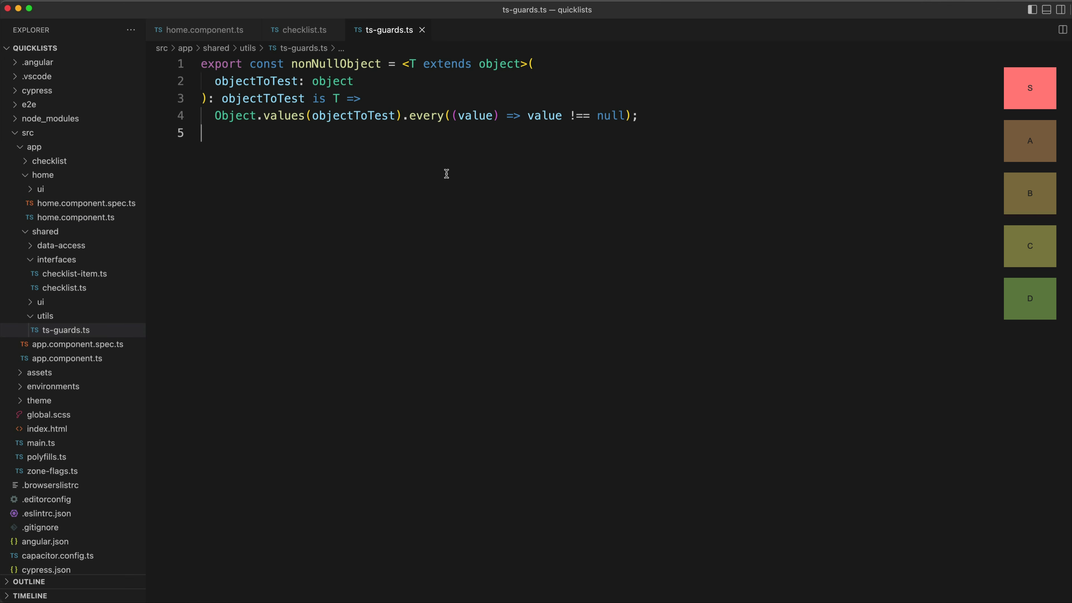
mouse_move(347, 147)
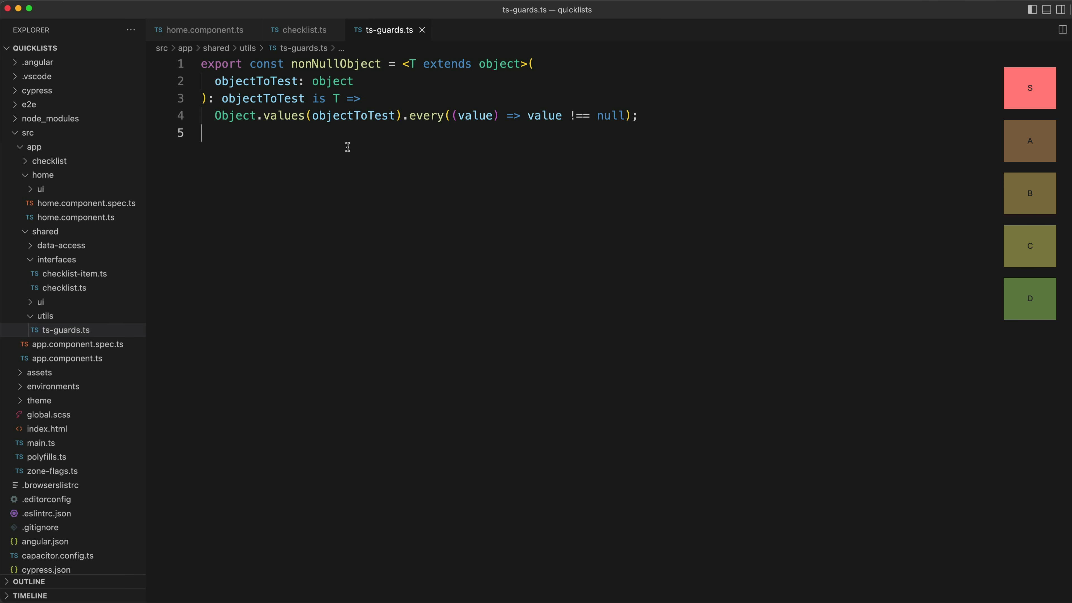
left_click(234, 80)
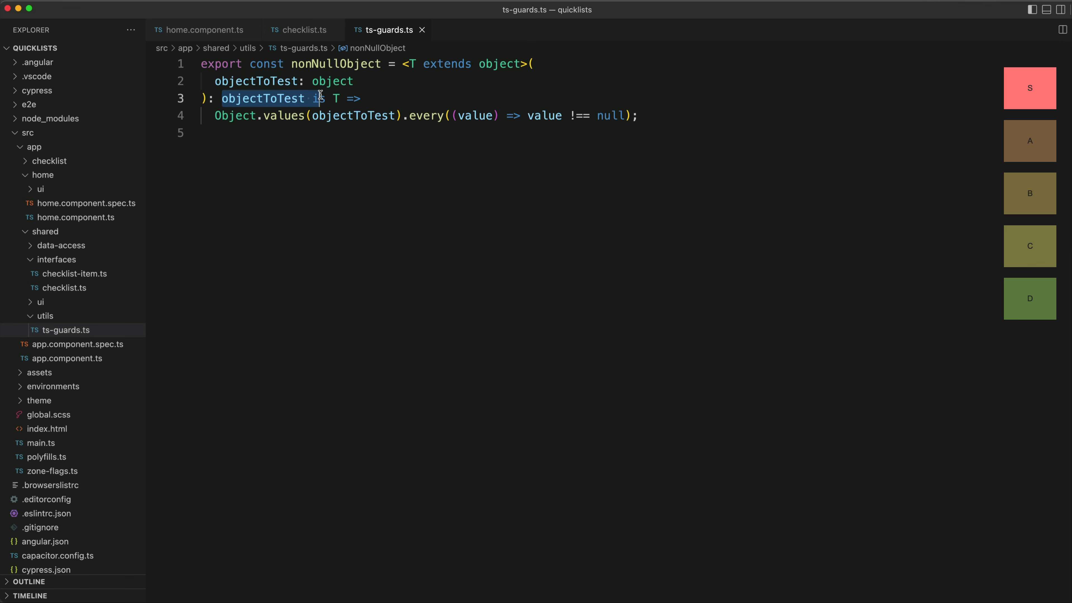
left_click(222, 116)
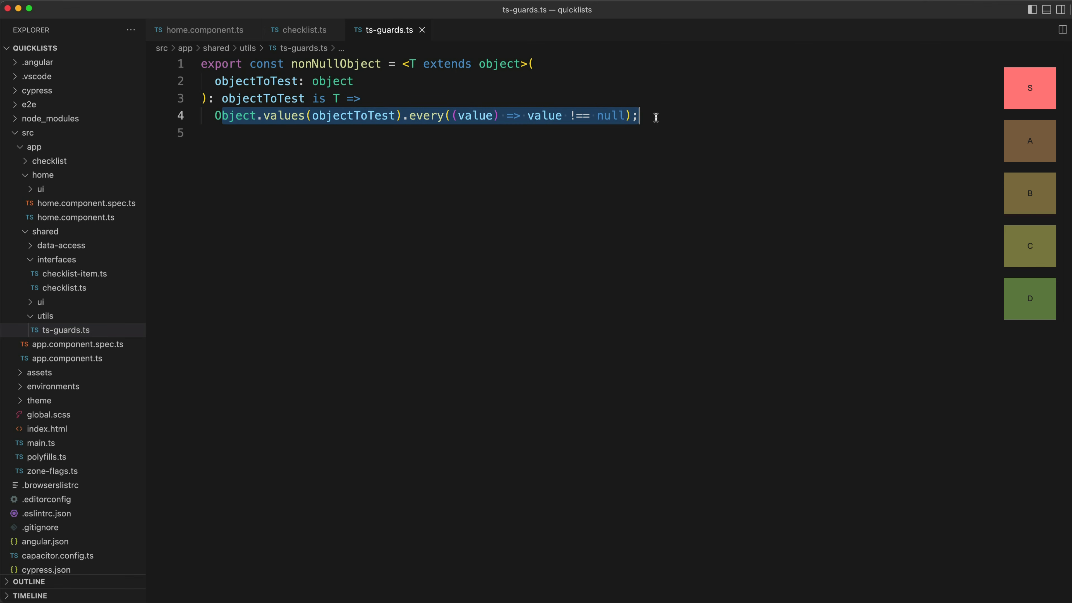
mouse_move(328, 128)
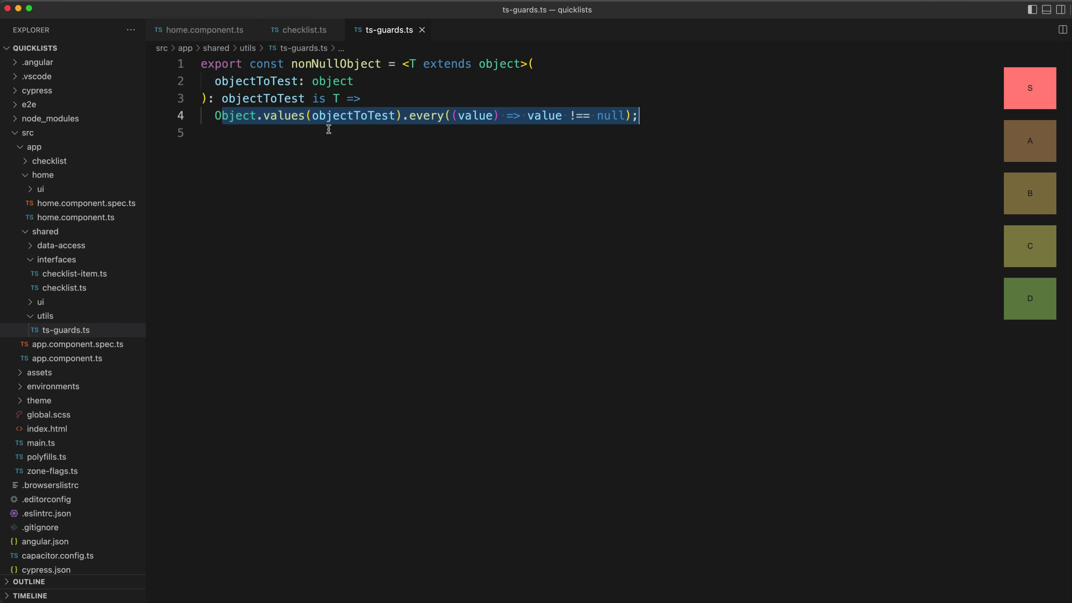
left_click(429, 81)
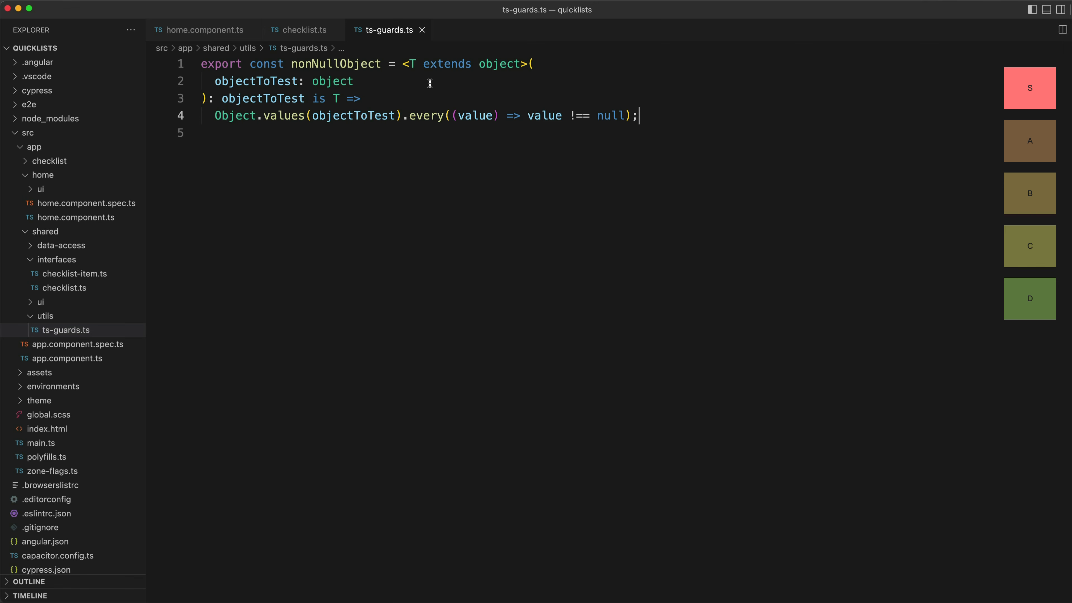
mouse_move(397, 80)
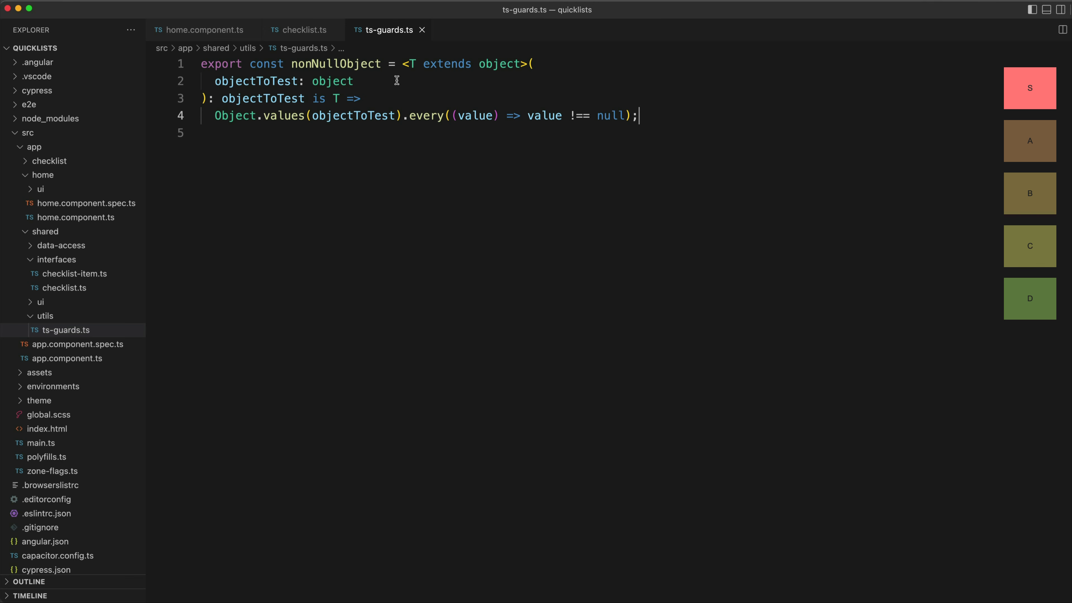
mouse_move(426, 82)
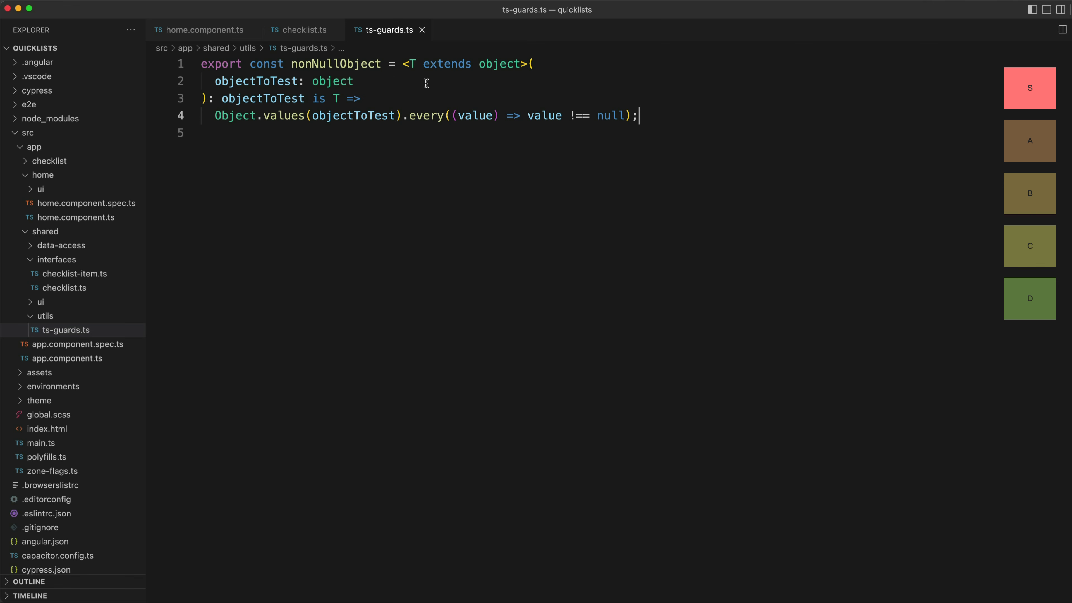
left_click(411, 63)
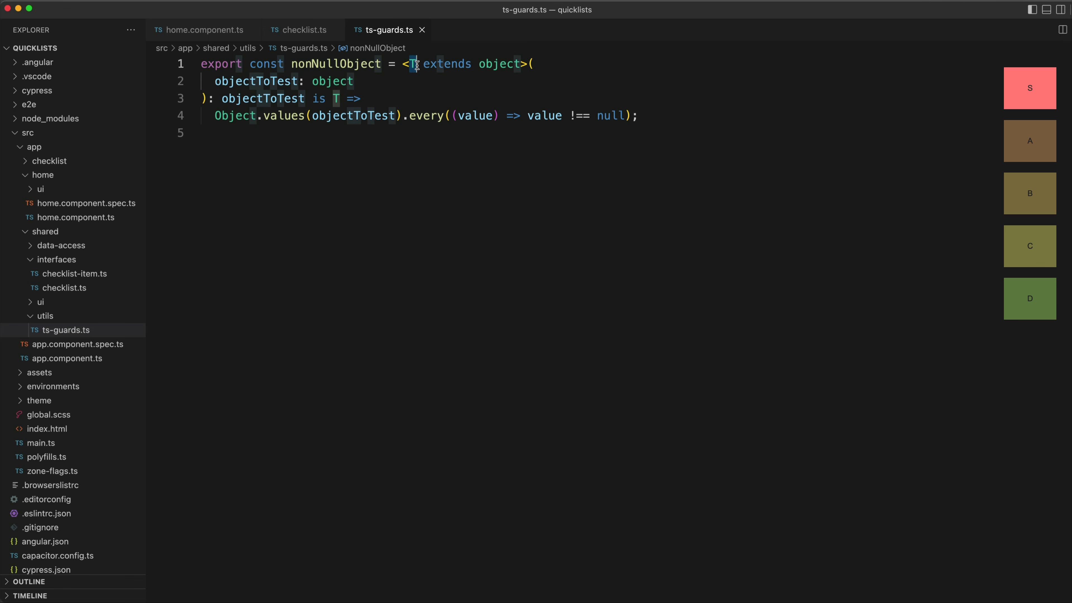
mouse_move(413, 64)
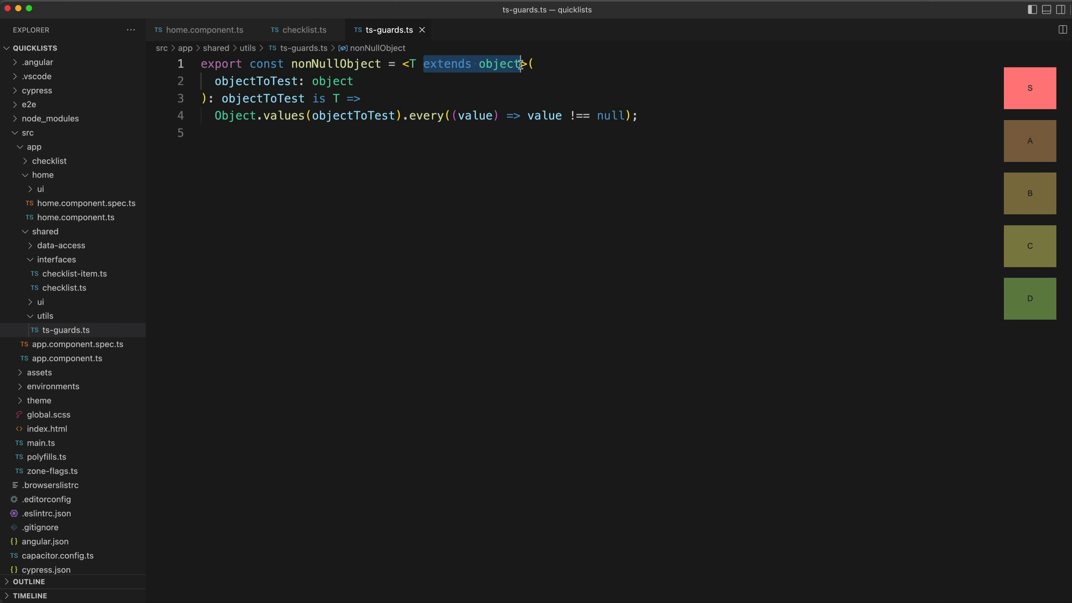
mouse_move(309, 98)
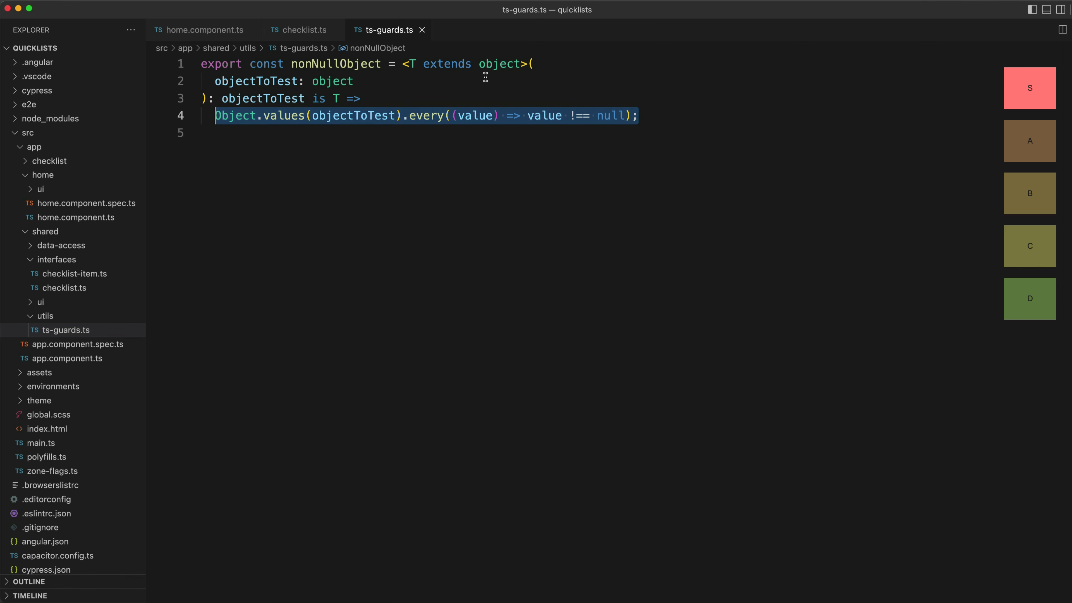
mouse_move(413, 61)
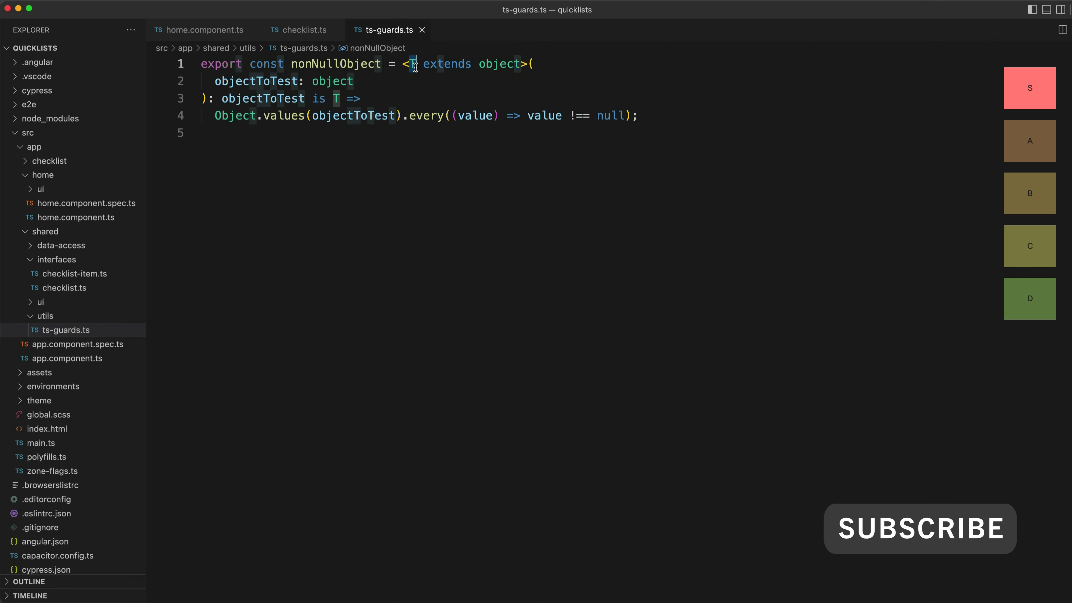
left_click(198, 29)
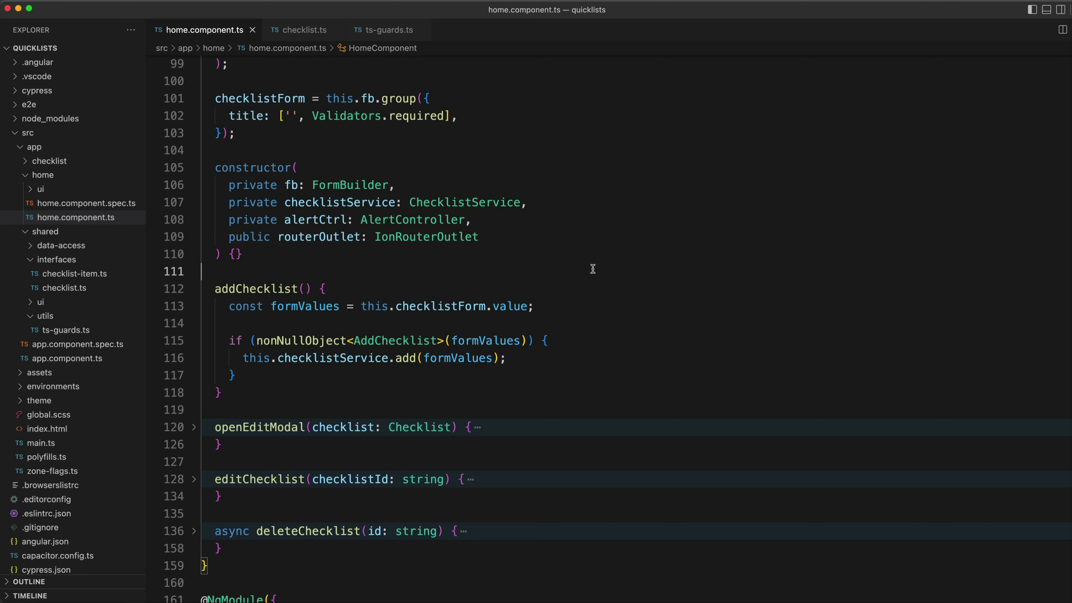